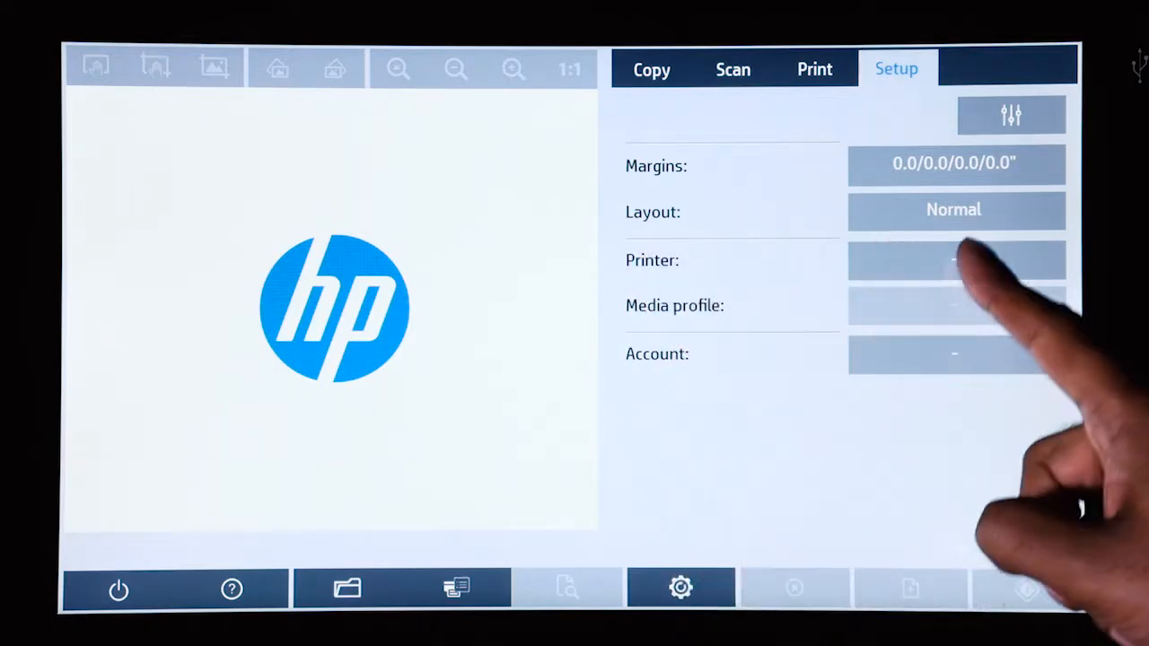
Check the empty printer list, then start Install Printer Driver from System Options.
{"action": "left_click", "coordinate": [955, 260]}
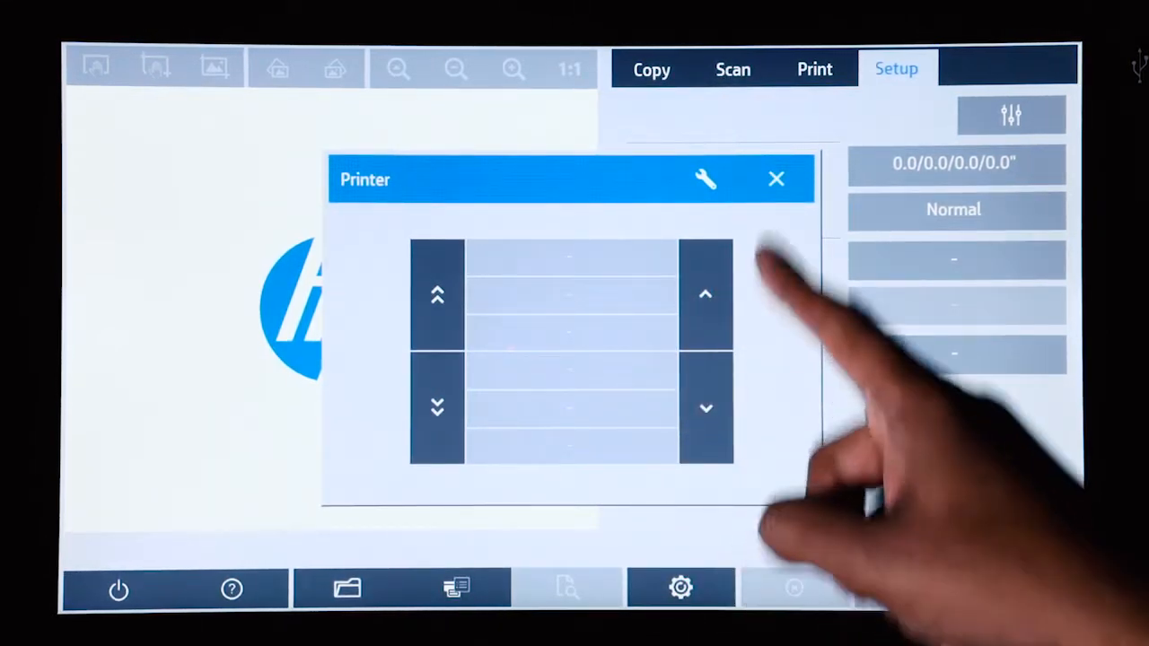
{"action": "left_click", "coordinate": [776, 180]}
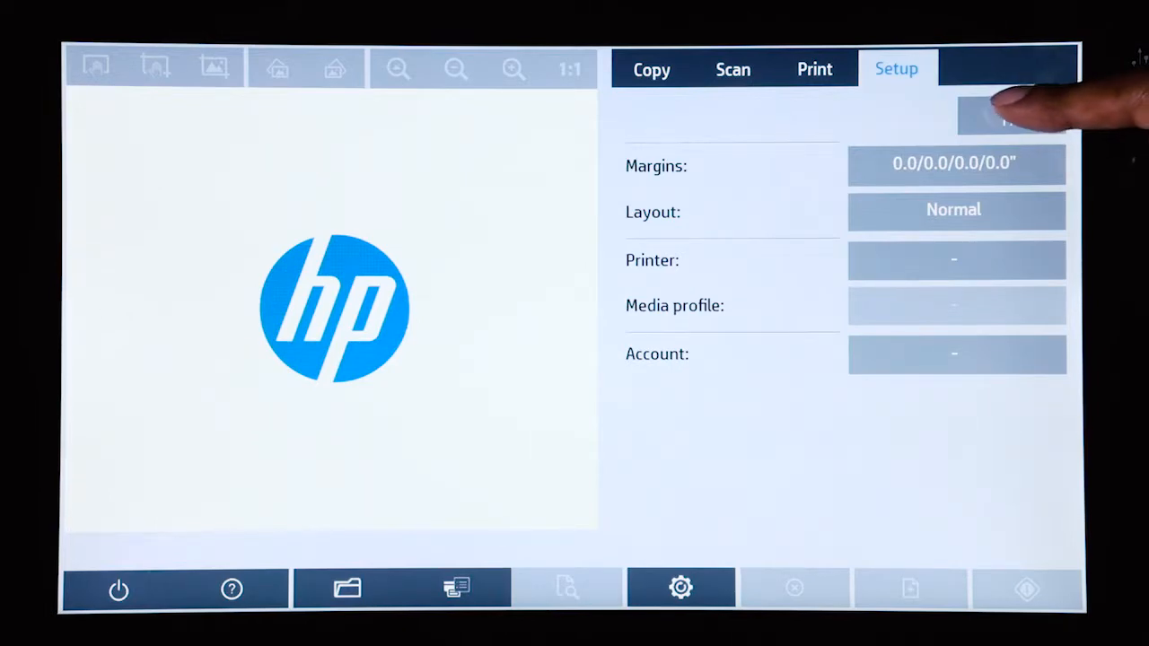
{"action": "left_click", "coordinate": [1013, 115]}
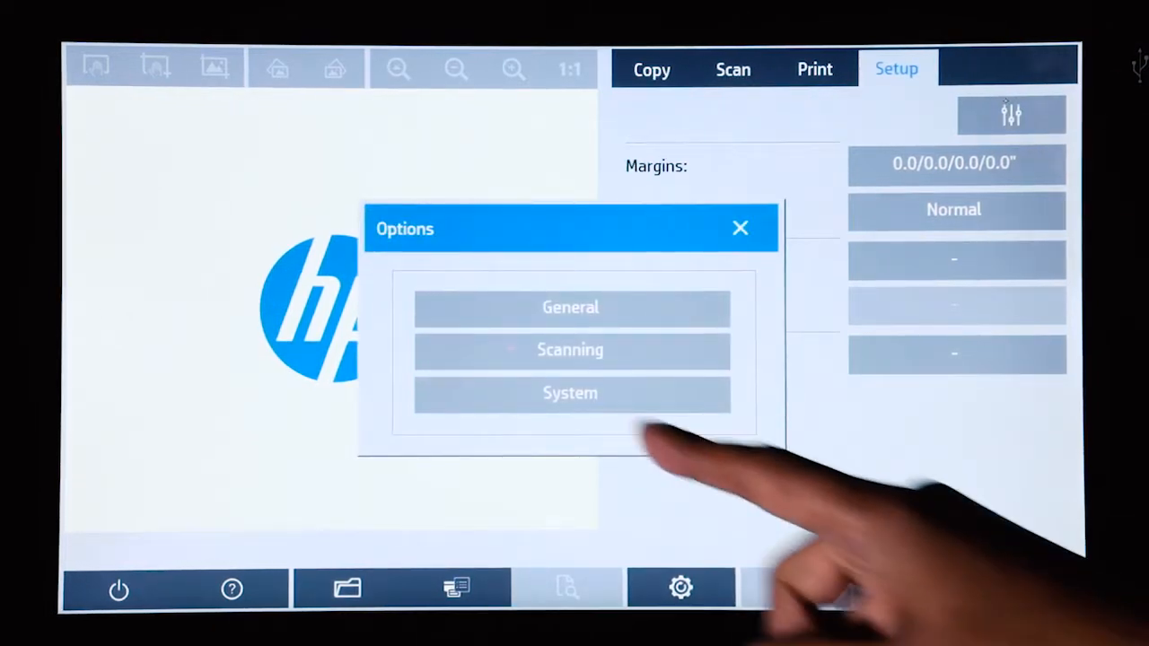
{"action": "left_click", "coordinate": [572, 393]}
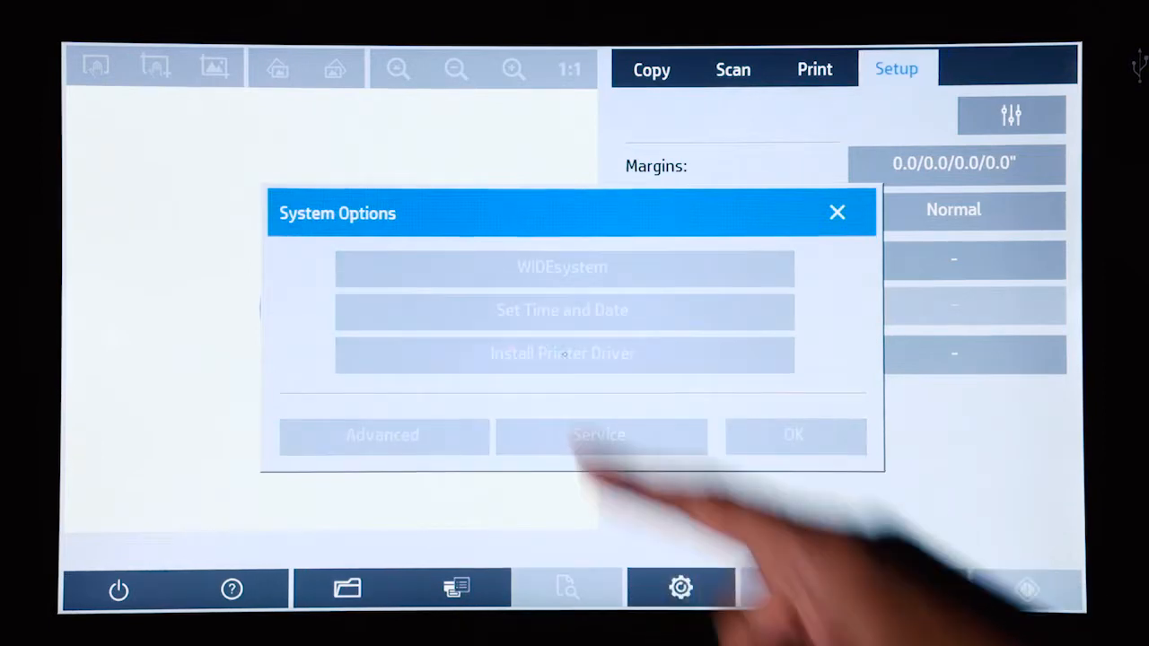
{"action": "left_click", "coordinate": [564, 352]}
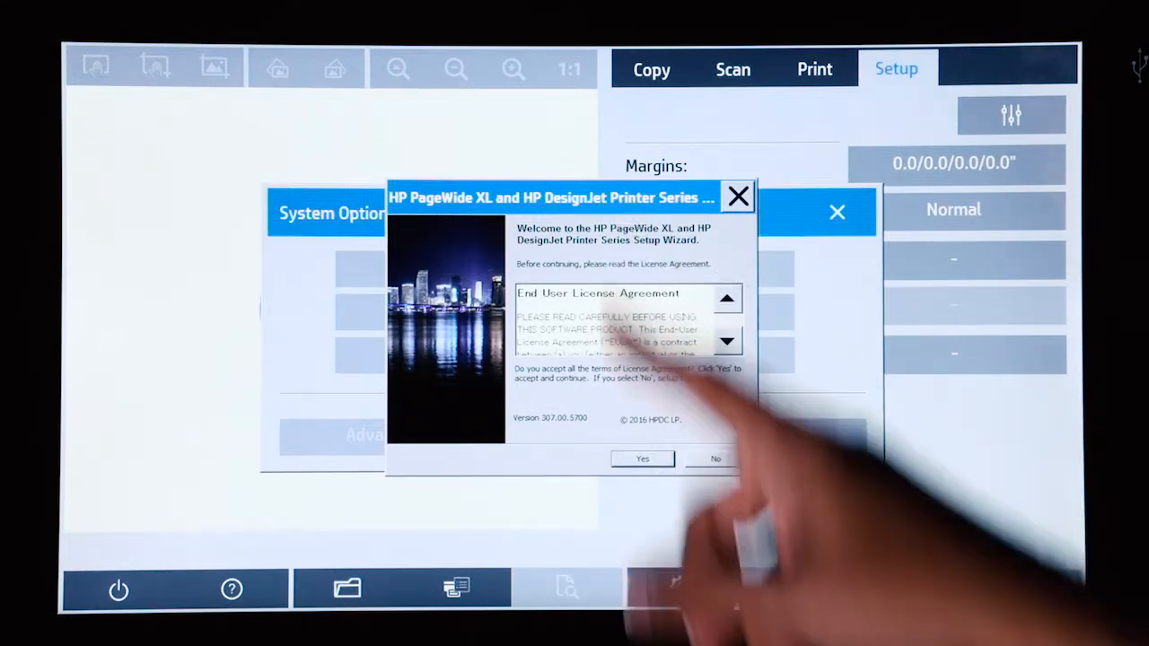
Accept the licence and continue with the discovered HP PageWide XL network printer selected.
{"action": "left_click", "coordinate": [643, 460]}
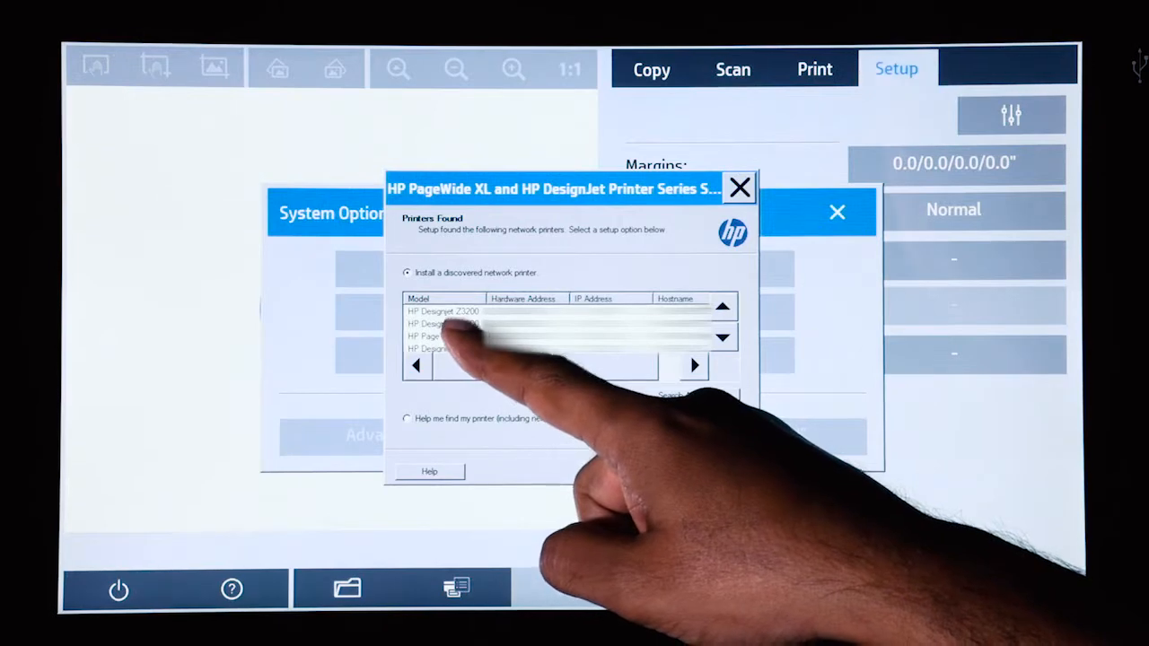
{"action": "left_click", "coordinate": [467, 335]}
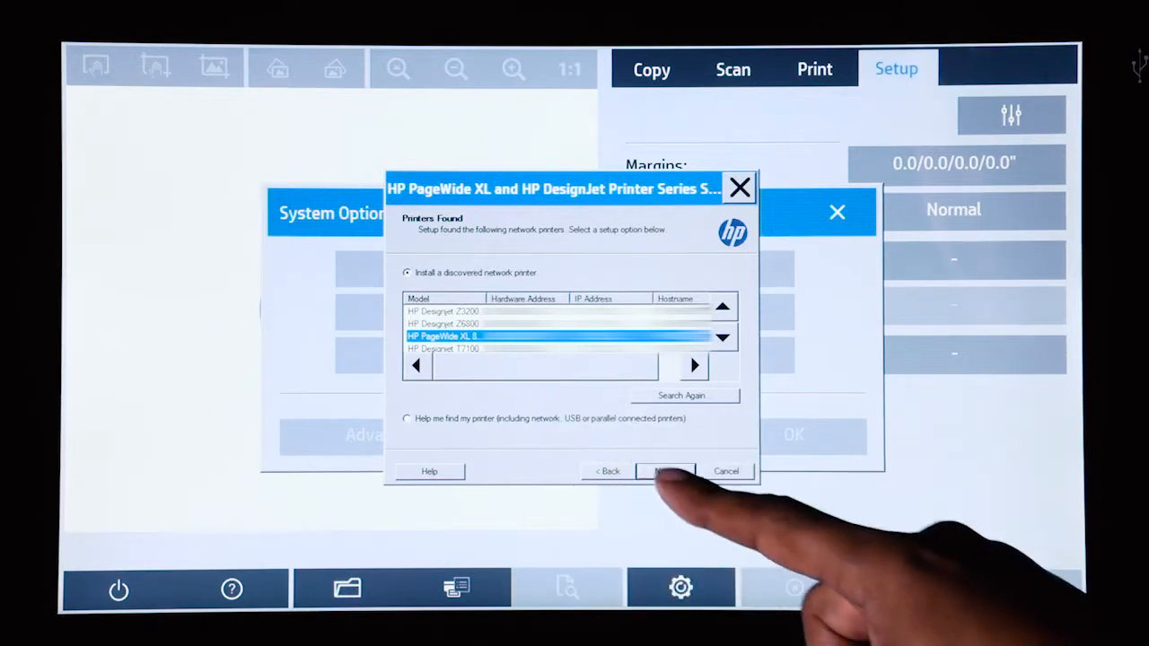
{"action": "left_click", "coordinate": [664, 470]}
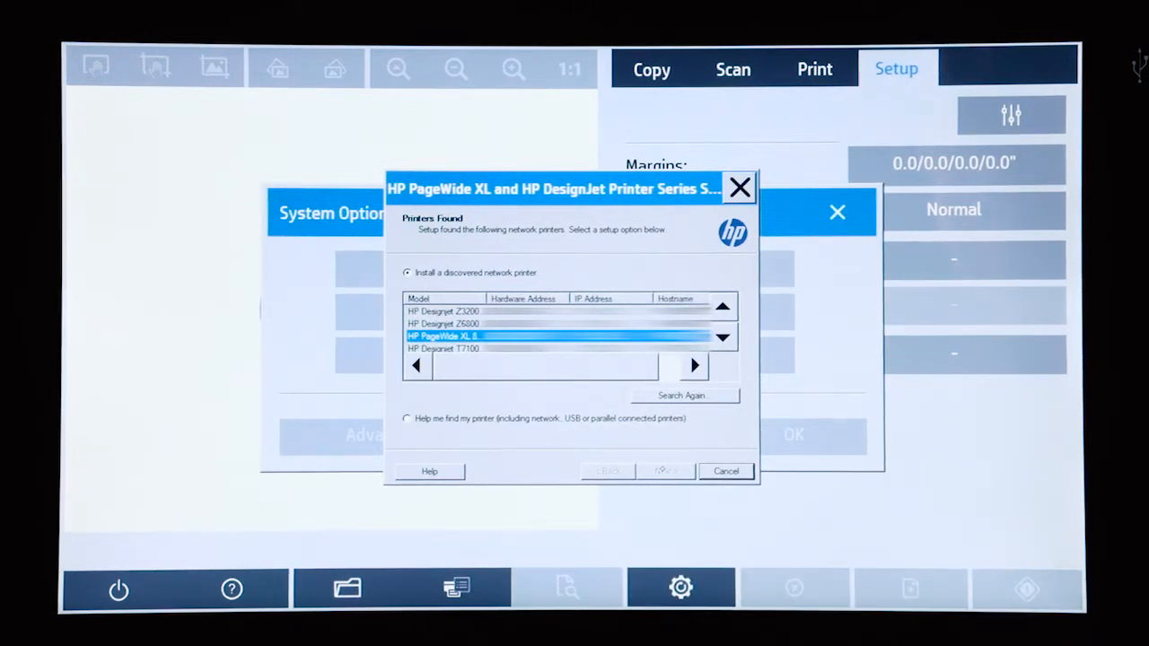
Run the Full Installation of the HP PageWide XL 8000PS driver until it reports success.
{"action": "left_click", "coordinate": [664, 470]}
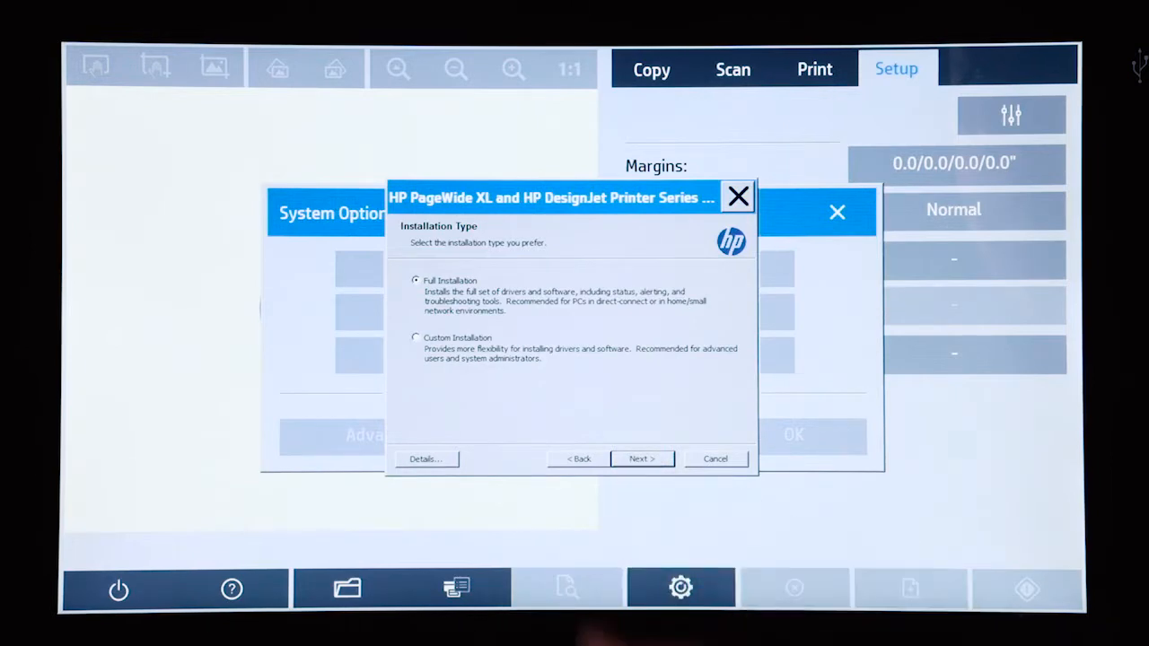
{"action": "left_click", "coordinate": [643, 460]}
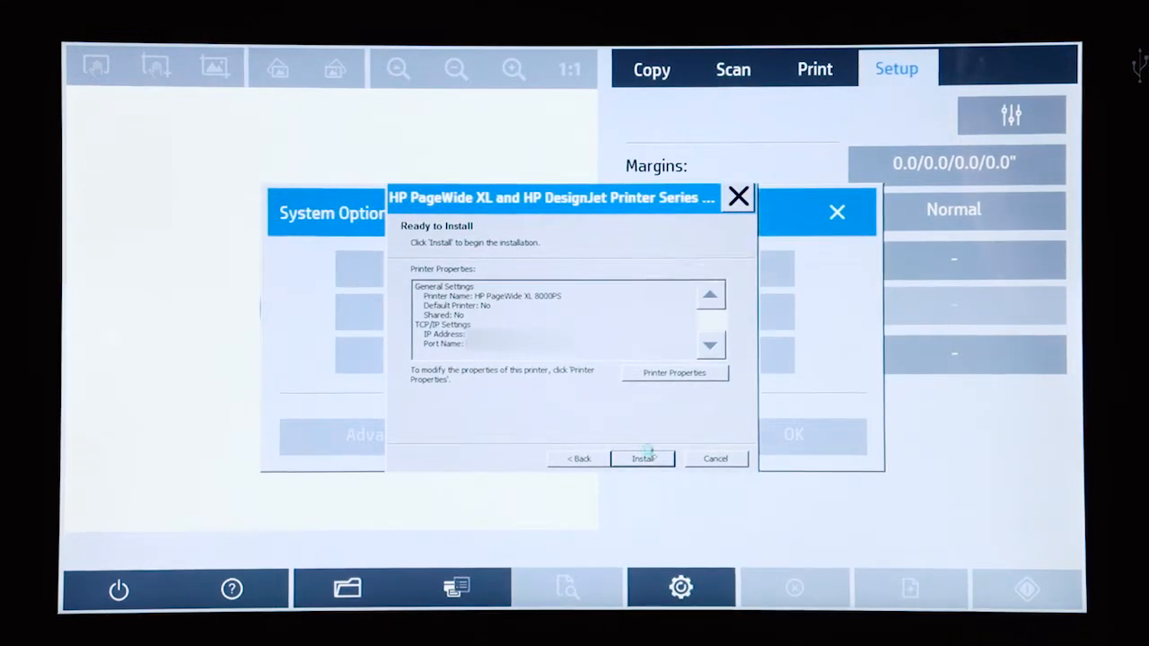
{"action": "left_click", "coordinate": [643, 459]}
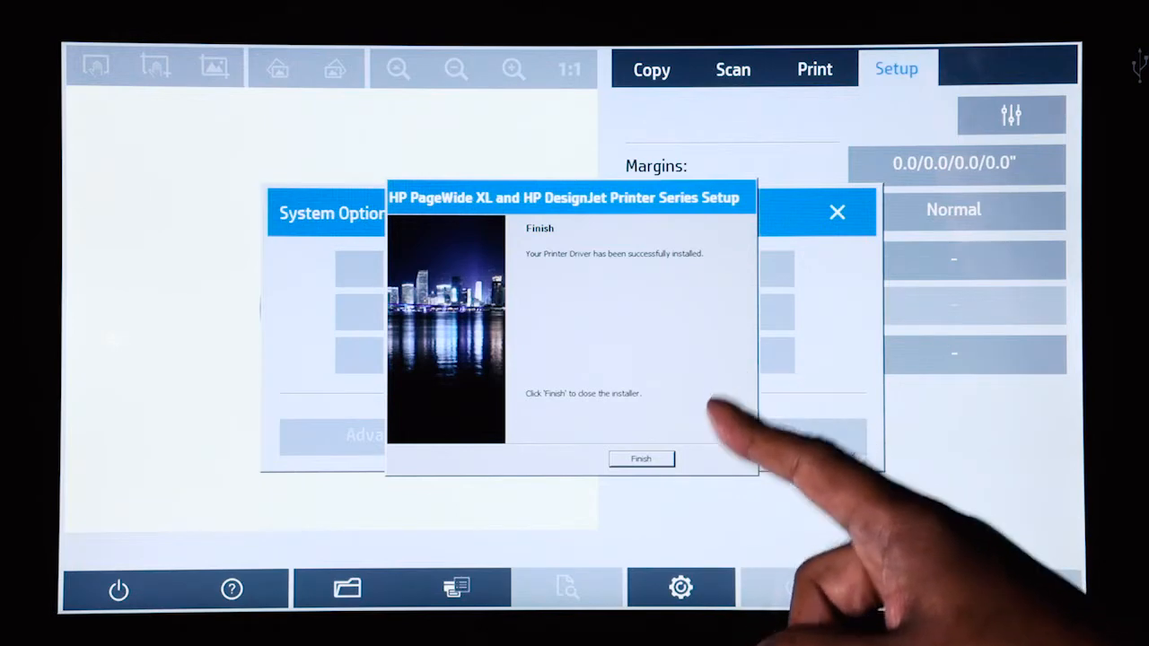
Finish the installer and confirm System Options so Setup lists HP PageWide XL 8000 as printer.
{"action": "left_click", "coordinate": [641, 460]}
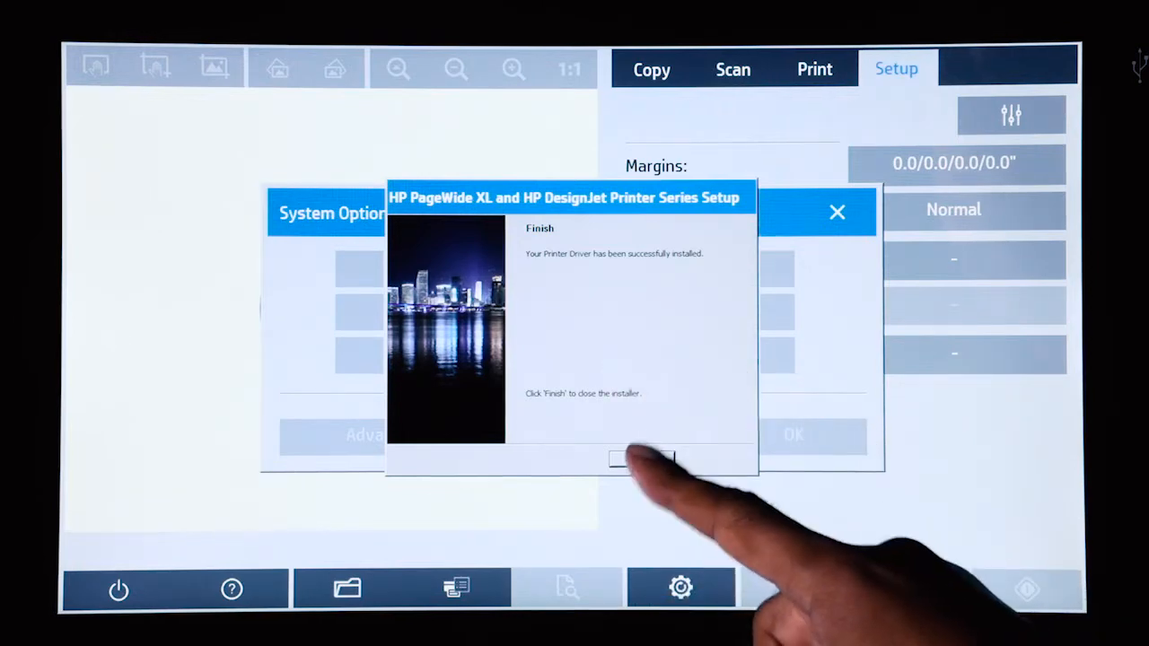
{"action": "left_click", "coordinate": [643, 459]}
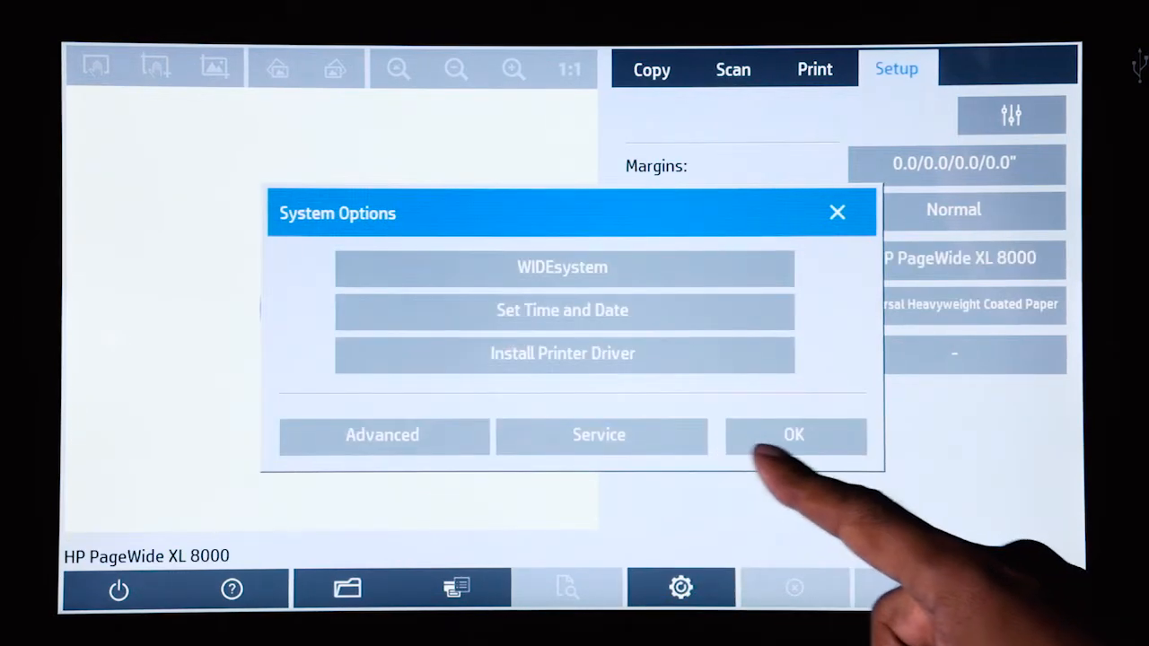
{"action": "left_click", "coordinate": [794, 436]}
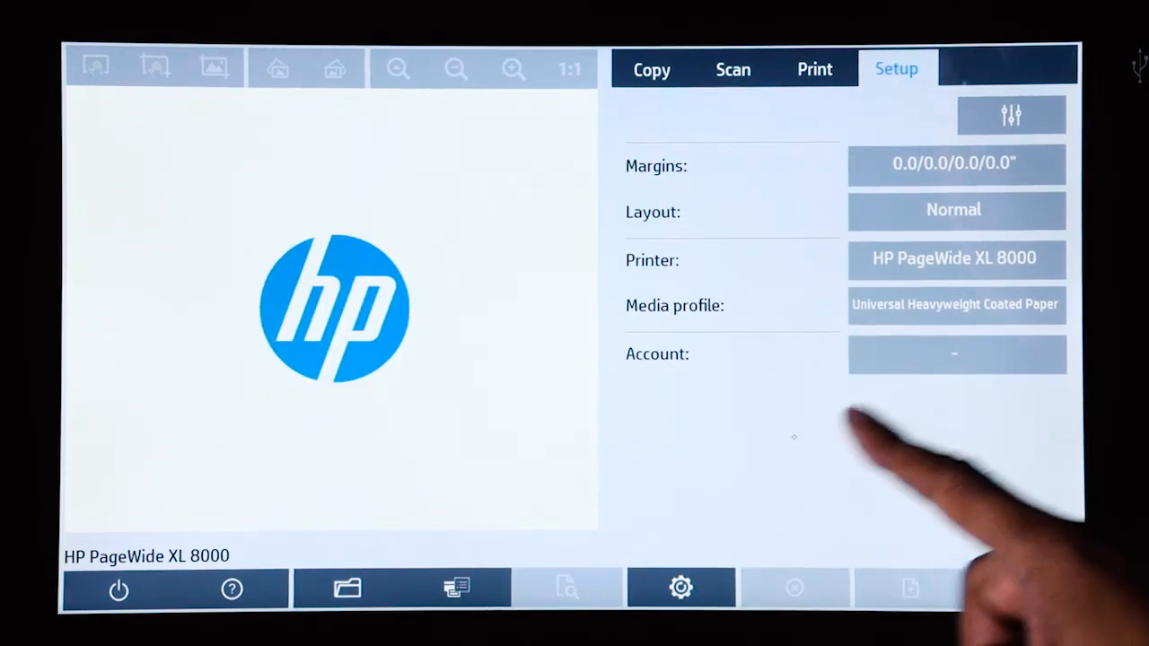